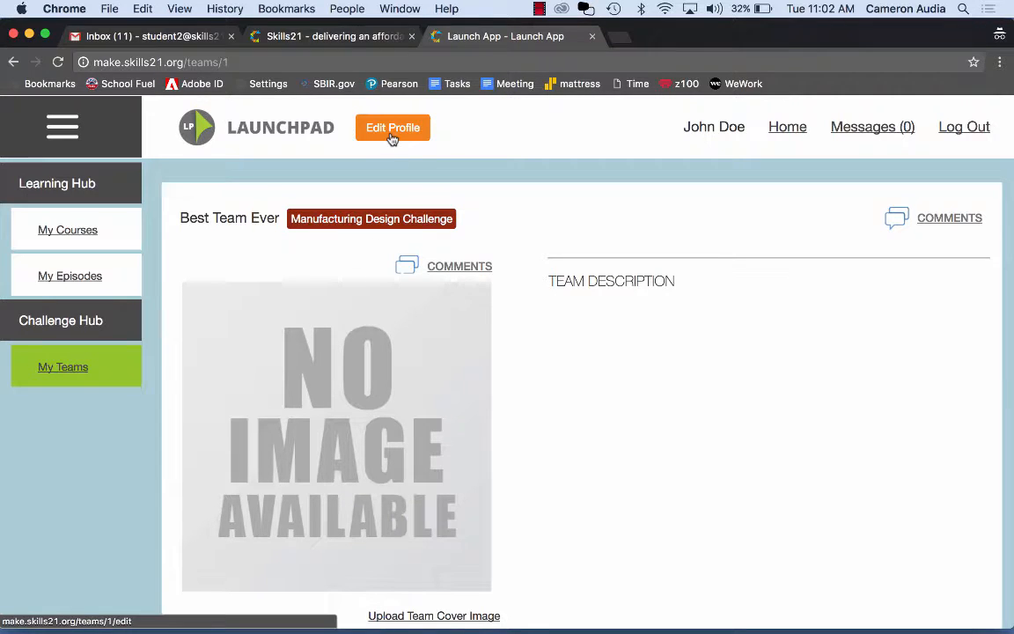
# Open the edit form for the 'Best Team Ever' team profile
pyautogui.click(392, 127)
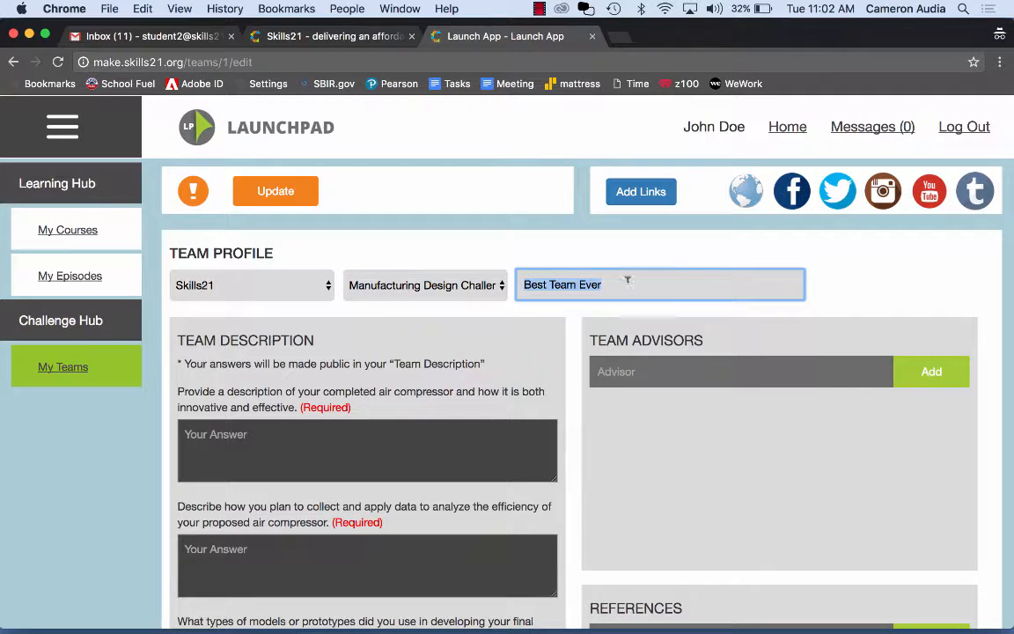
pyautogui.click(741, 370)
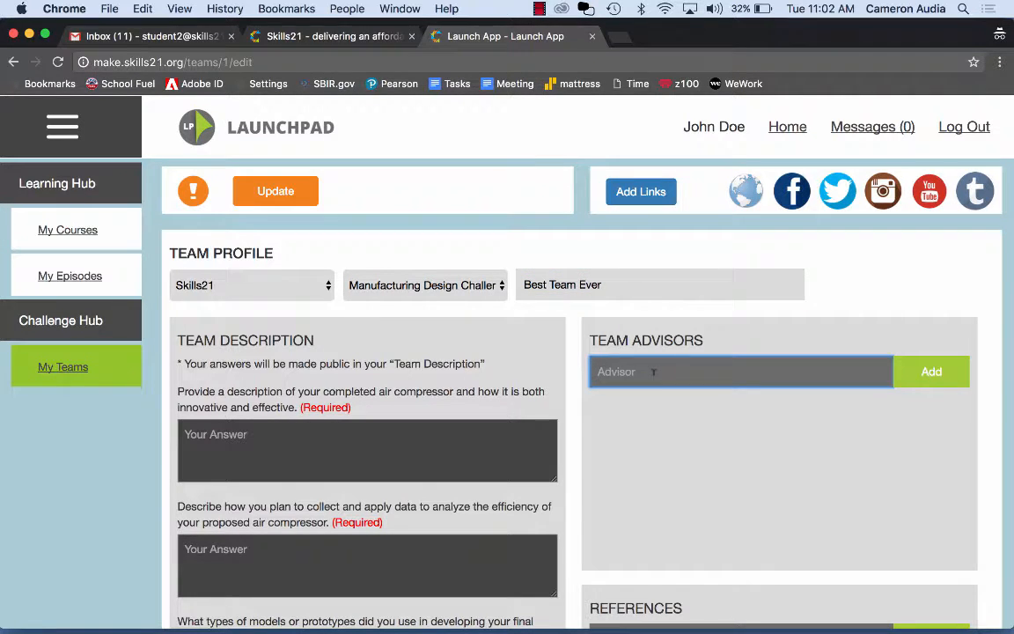
pyautogui.scroll(-3)
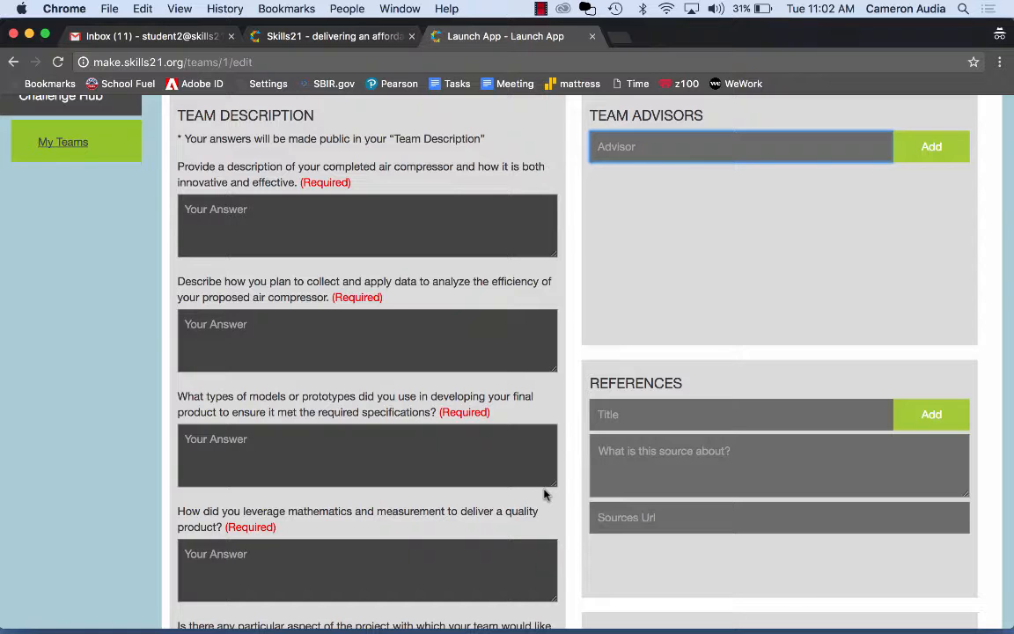
pyautogui.scroll(-3)
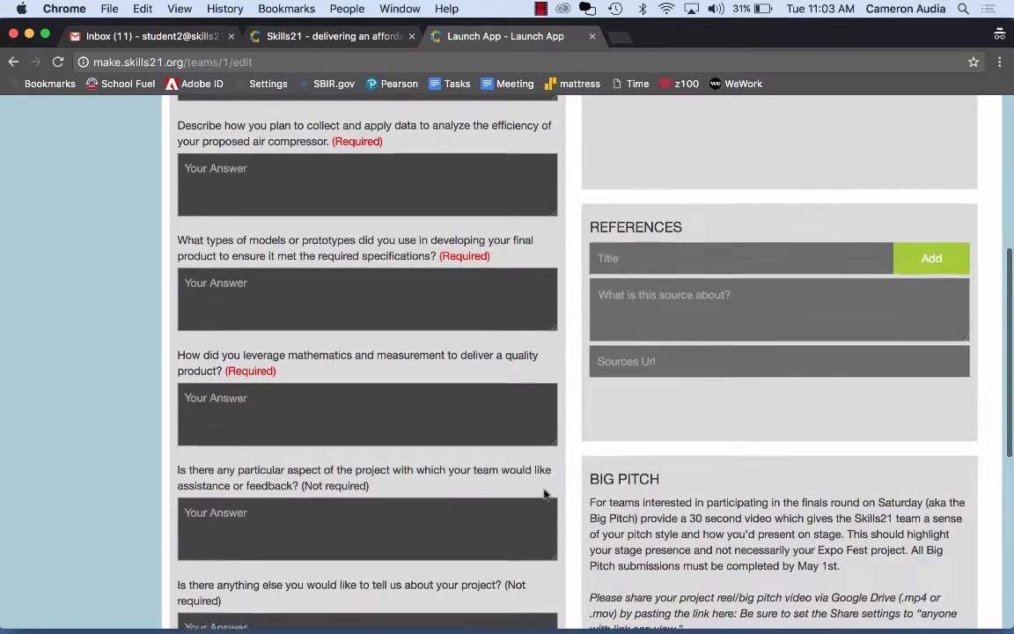
pyautogui.scroll(-3)
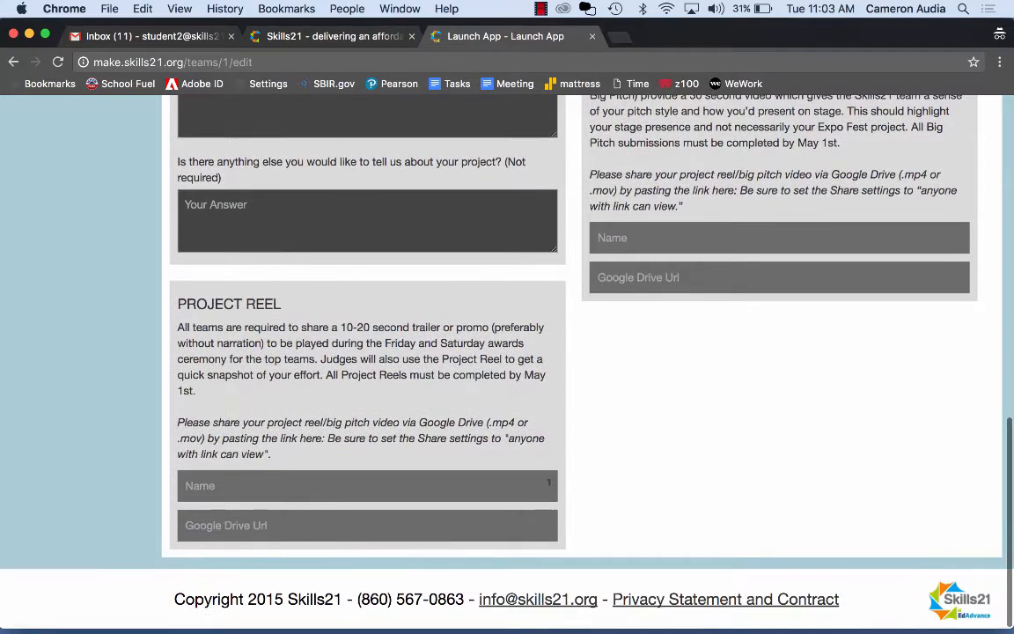
pyautogui.moveTo(498, 407)
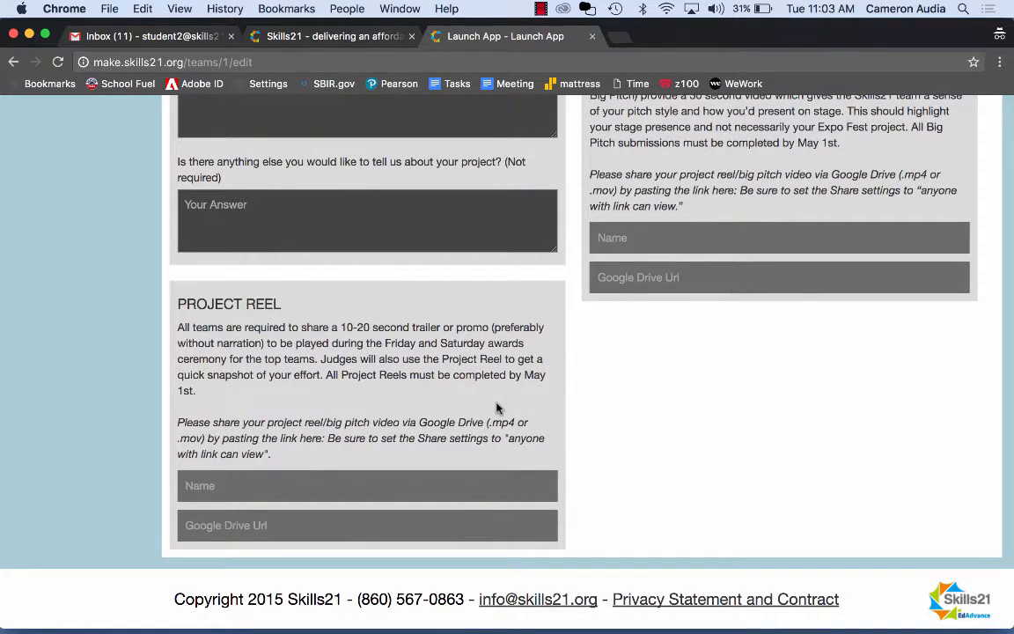
pyautogui.scroll(3)
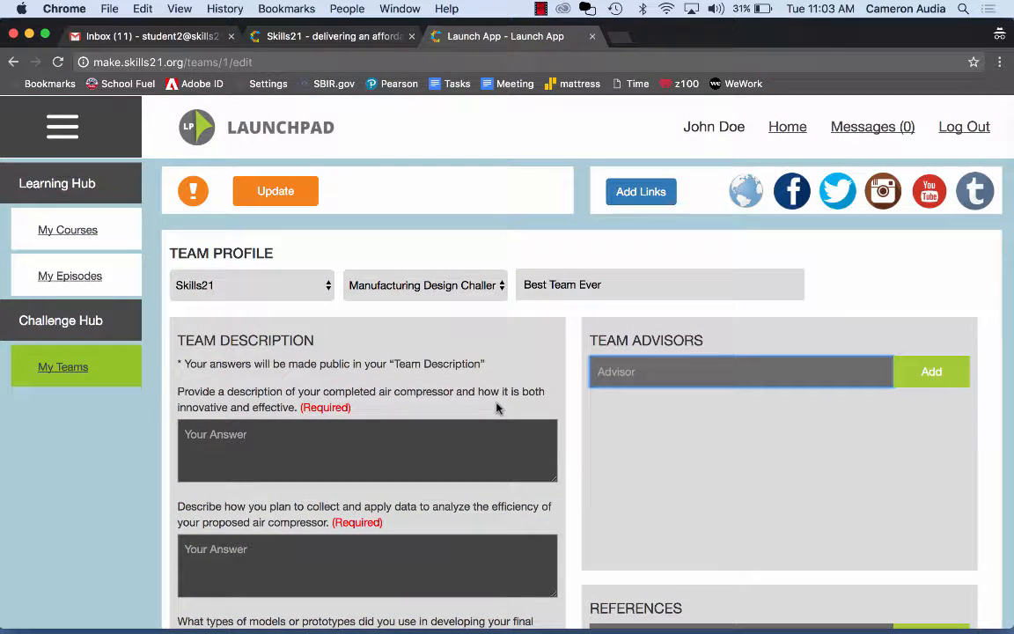
pyautogui.moveTo(925, 158)
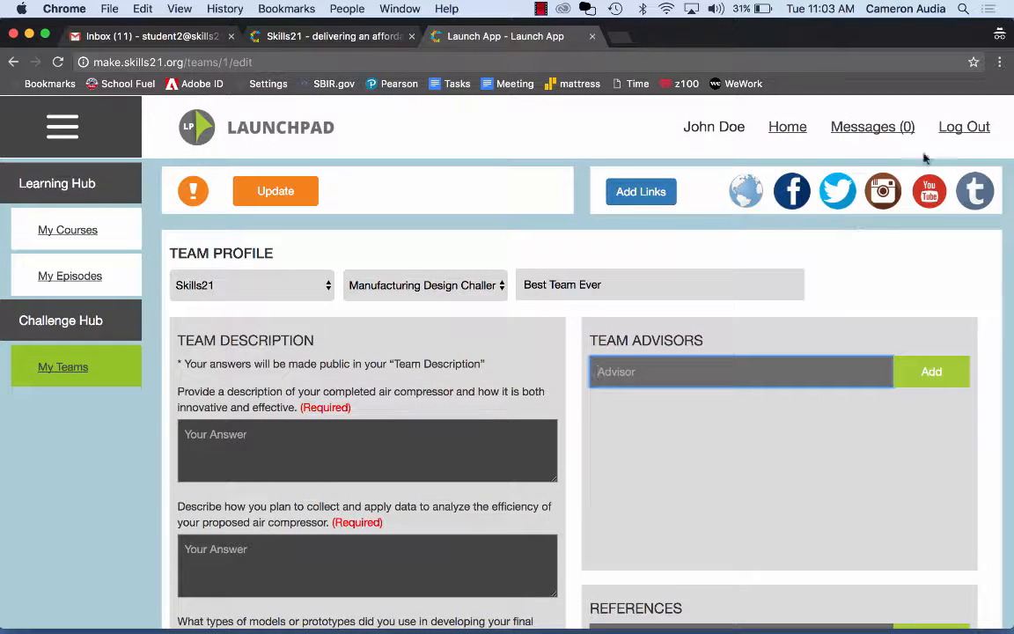
pyautogui.moveTo(752, 231)
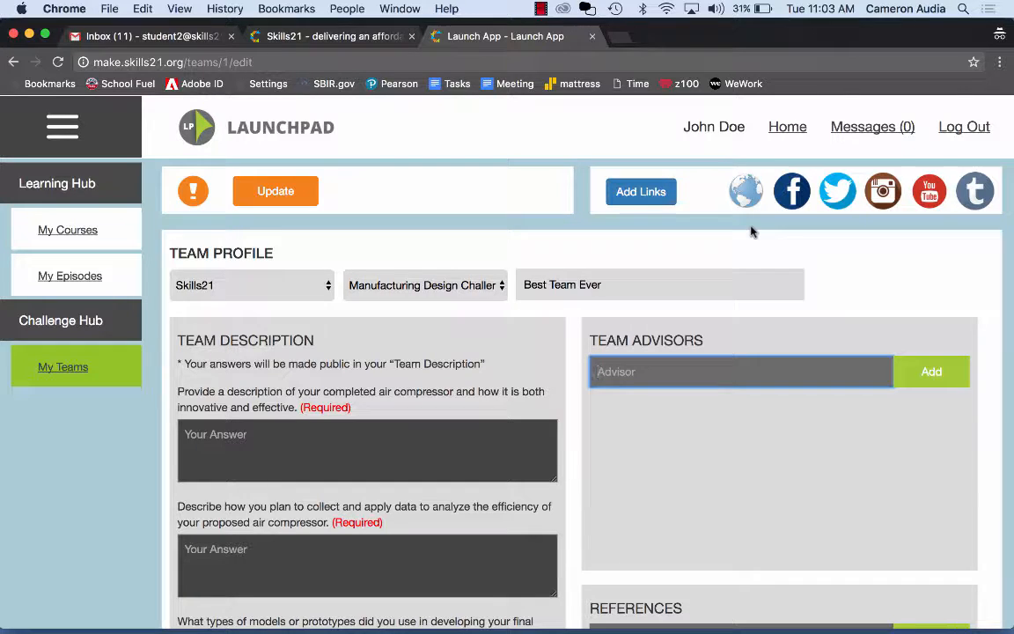
pyautogui.moveTo(465, 224)
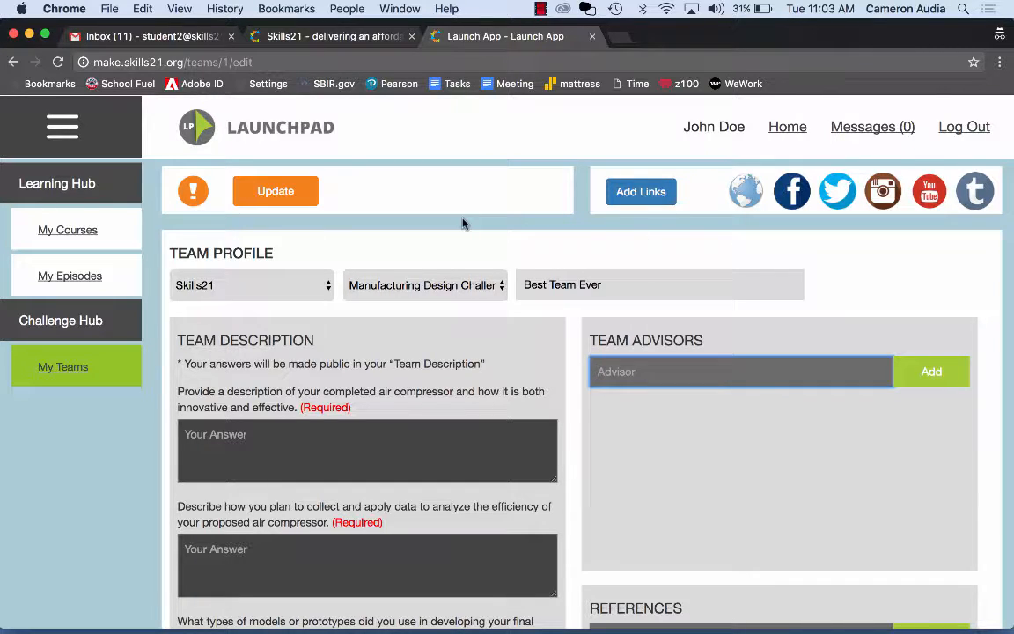